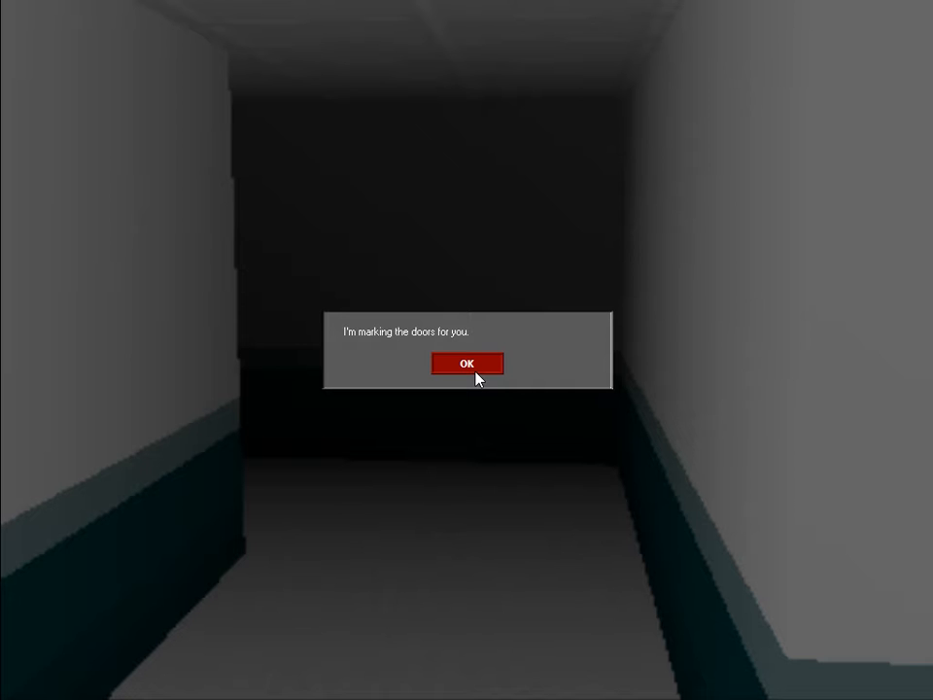
pyautogui.click(468, 364)
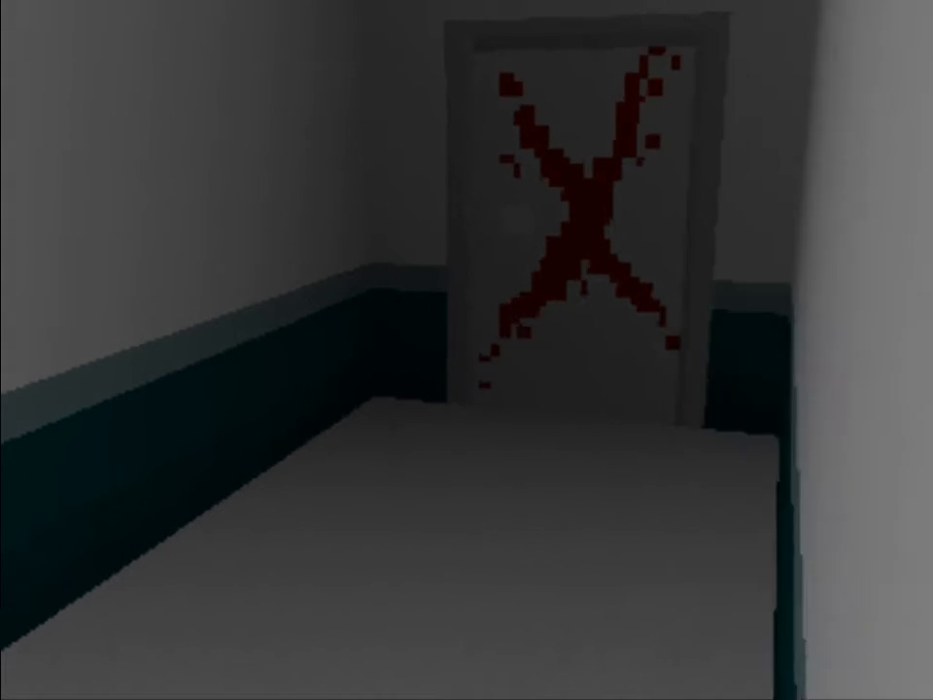
pyautogui.moveTo(467, 350)
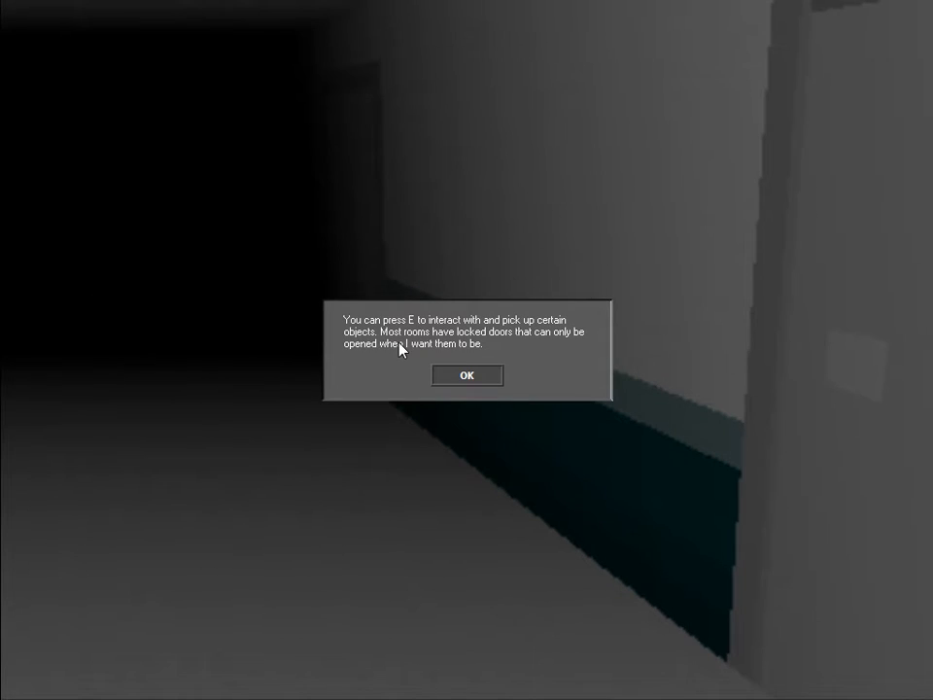
pyautogui.moveTo(470, 363)
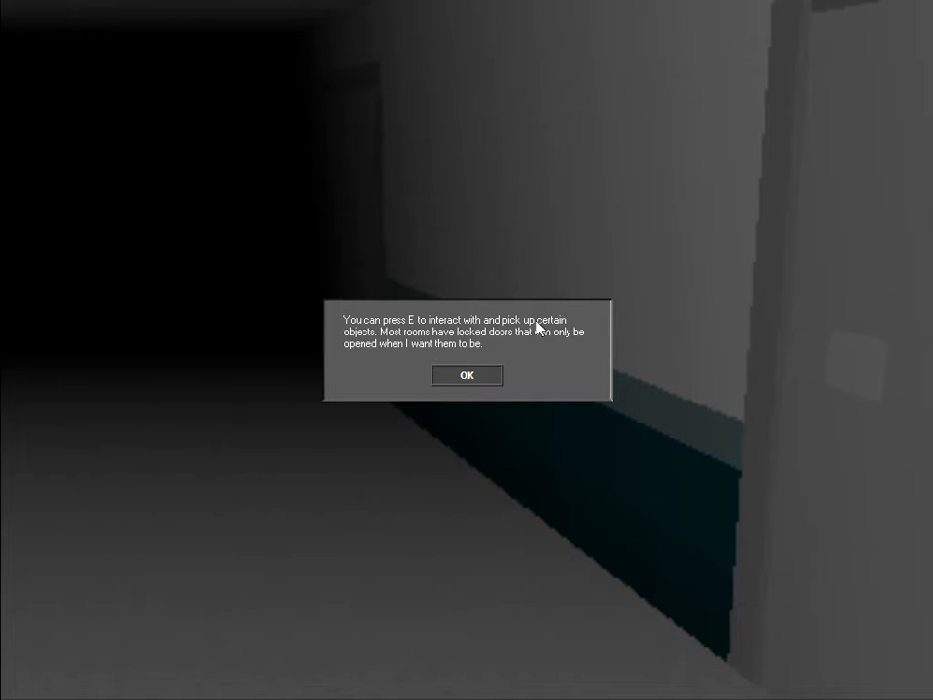
pyautogui.moveTo(467, 334)
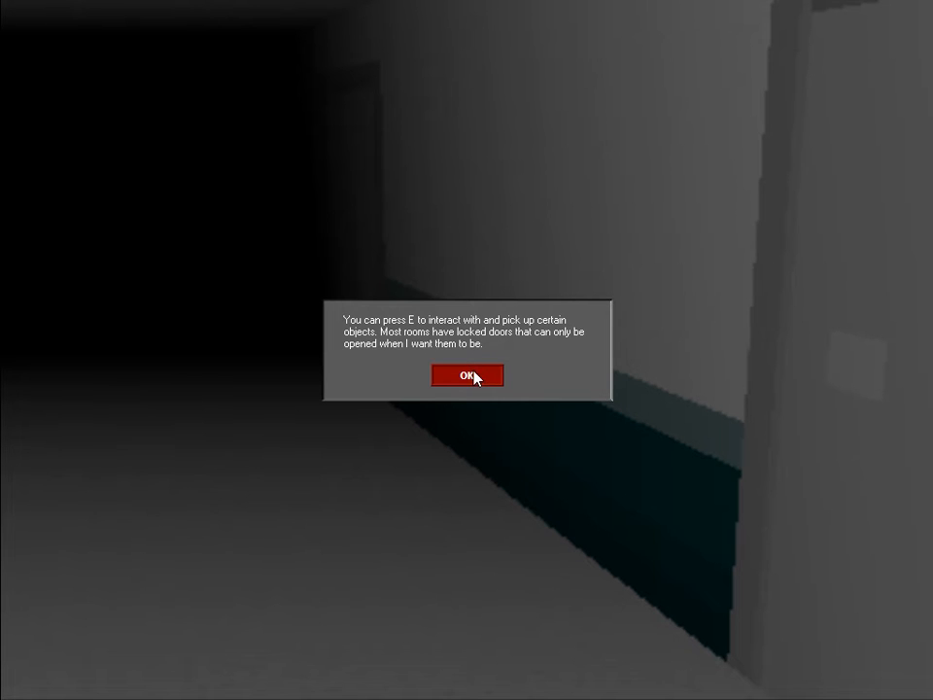
pyautogui.click(469, 377)
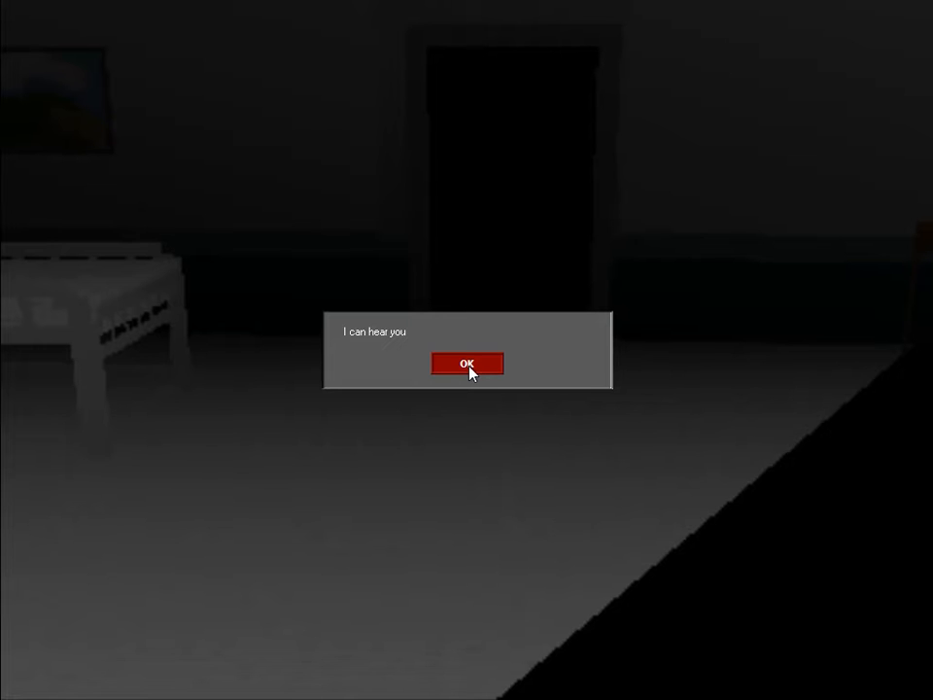
pyautogui.click(468, 364)
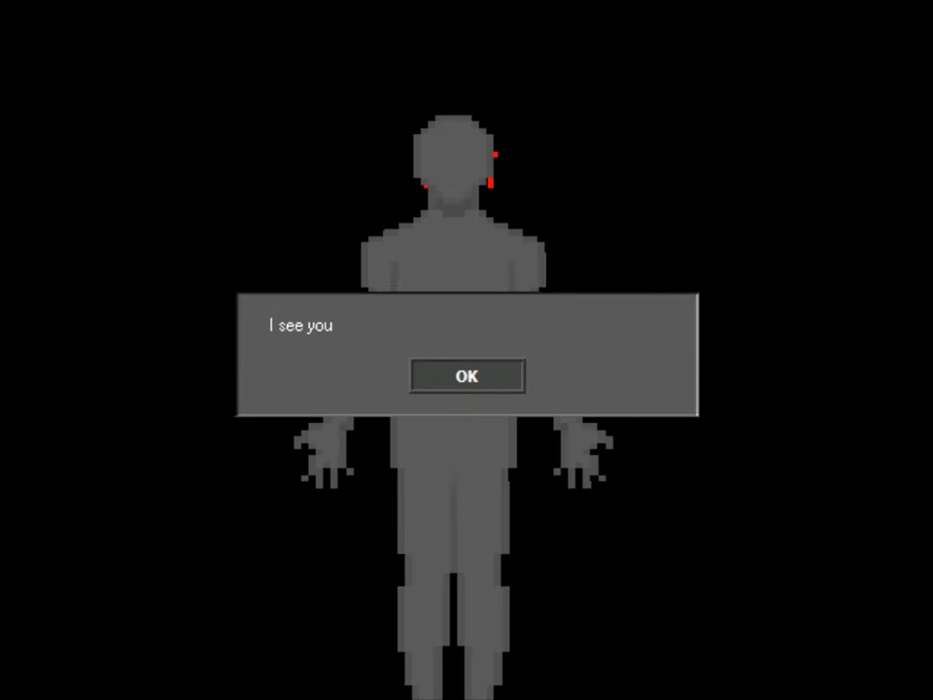
pyautogui.click(466, 376)
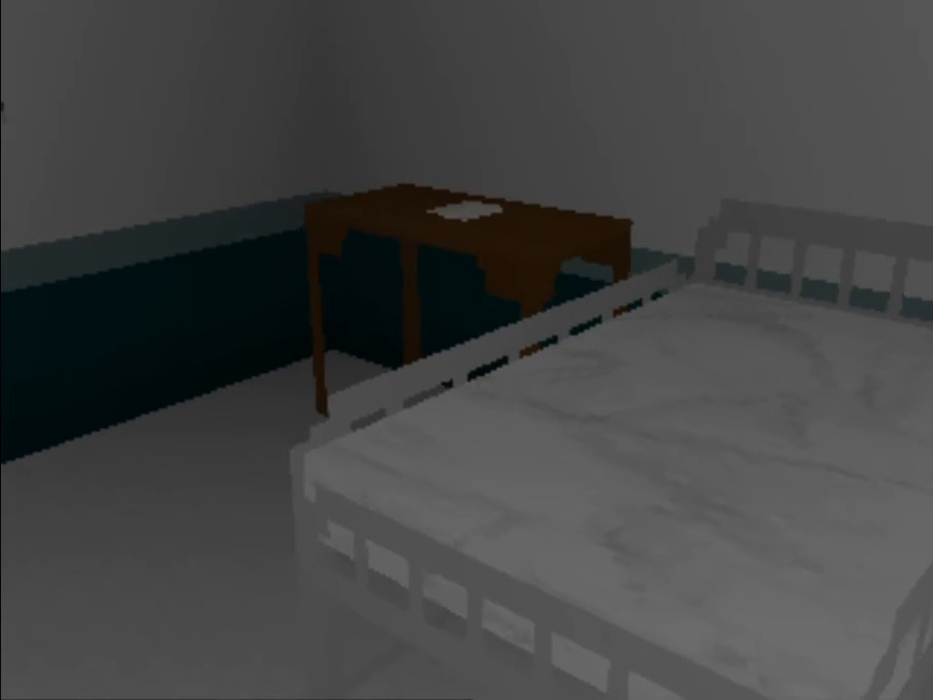
pyautogui.moveTo(467, 350)
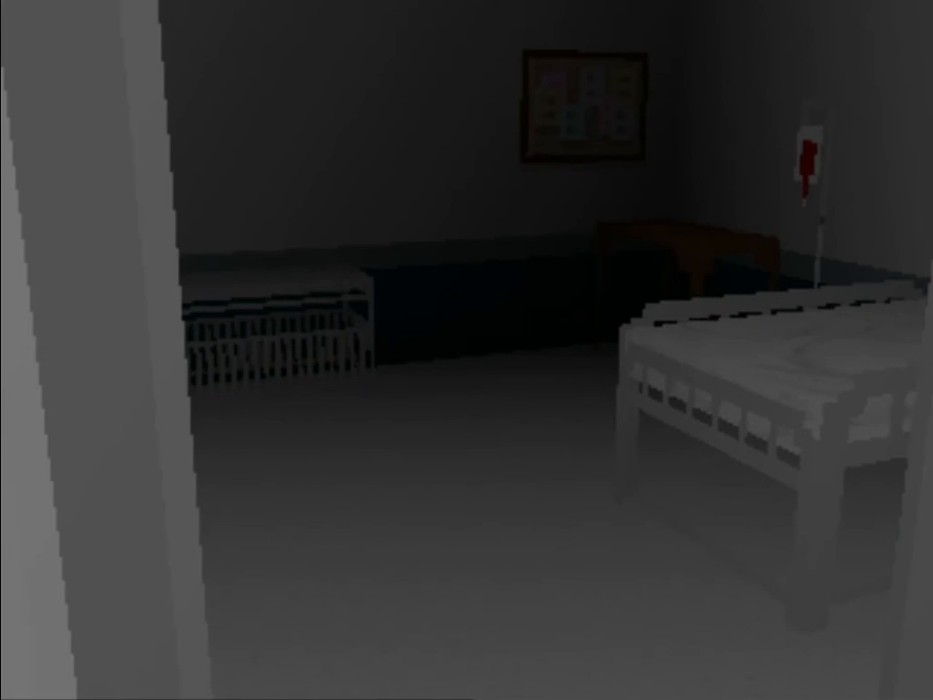
pyautogui.moveTo(466, 350)
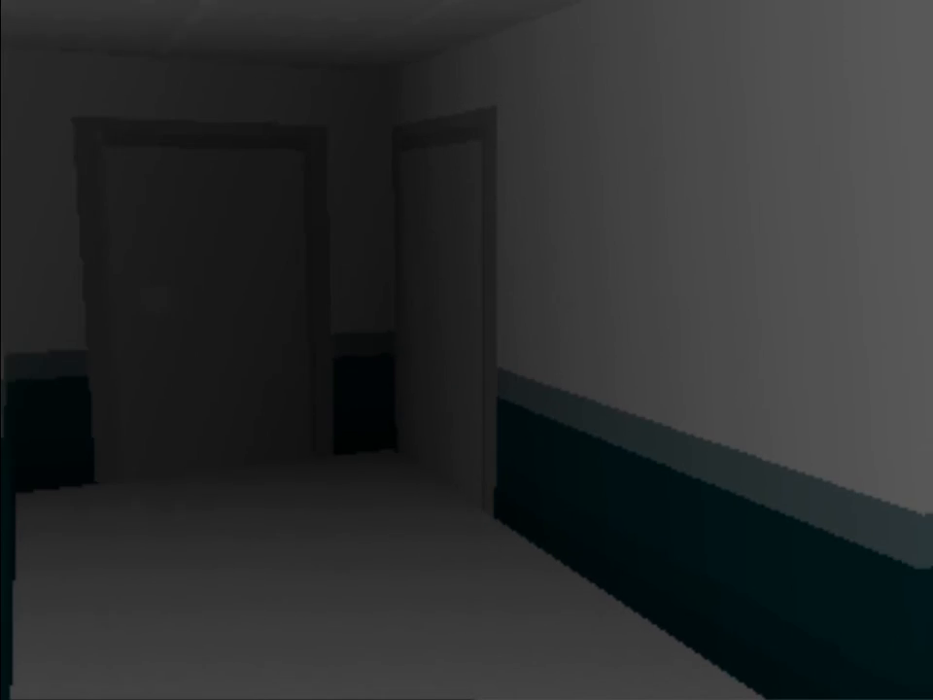
pyautogui.moveTo(466, 349)
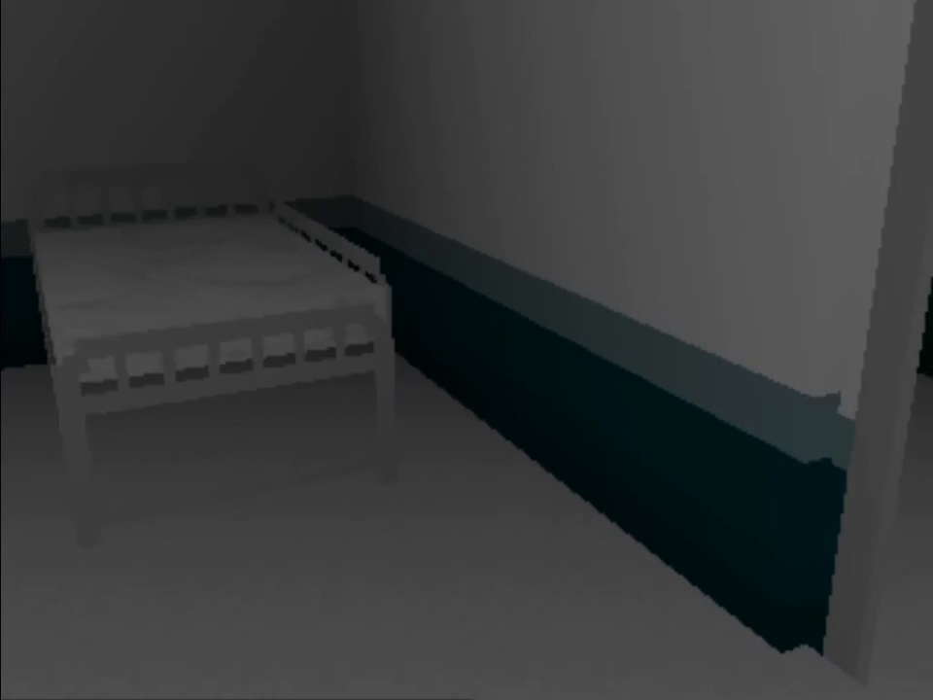
pyautogui.moveTo(466, 350)
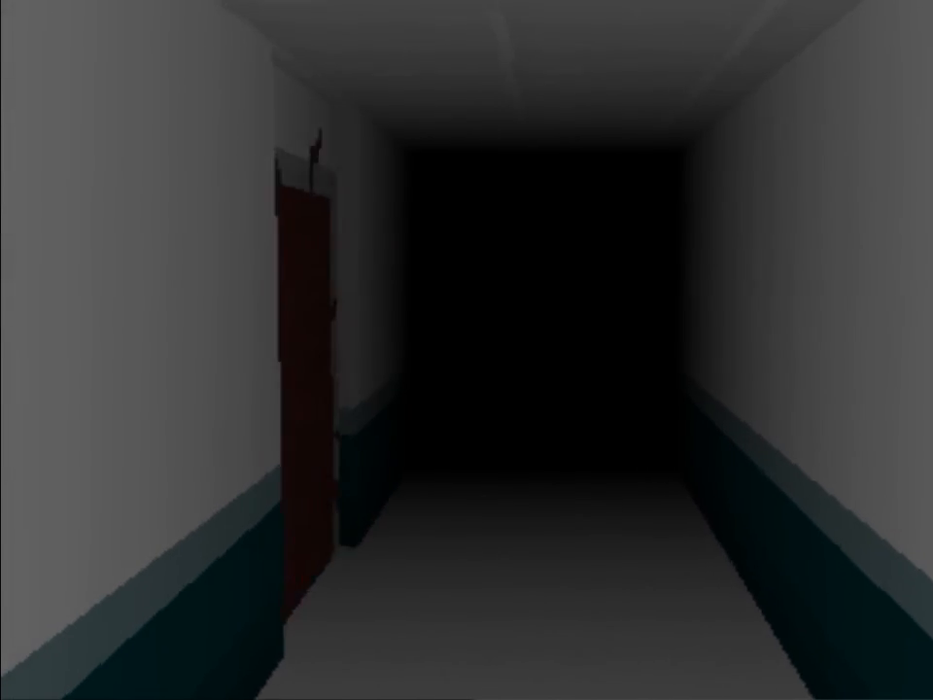
pyautogui.scroll(3)
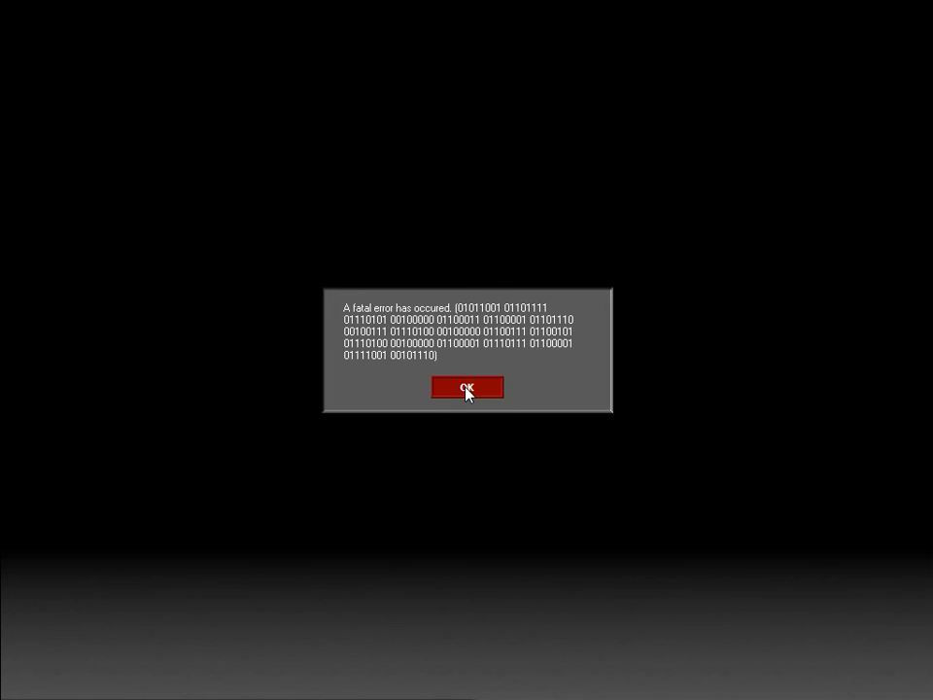
pyautogui.click(466, 388)
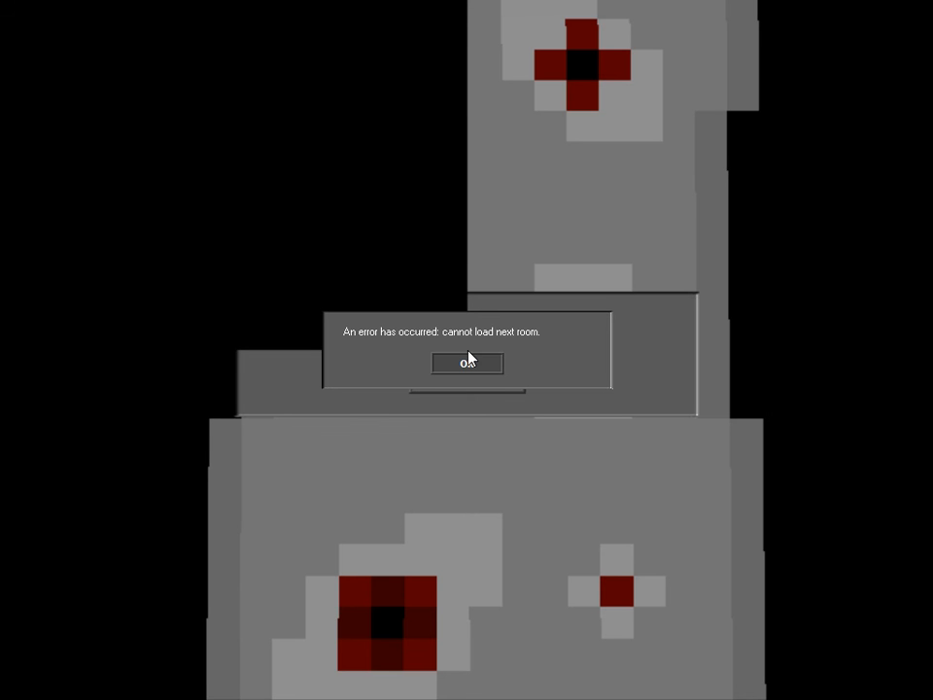